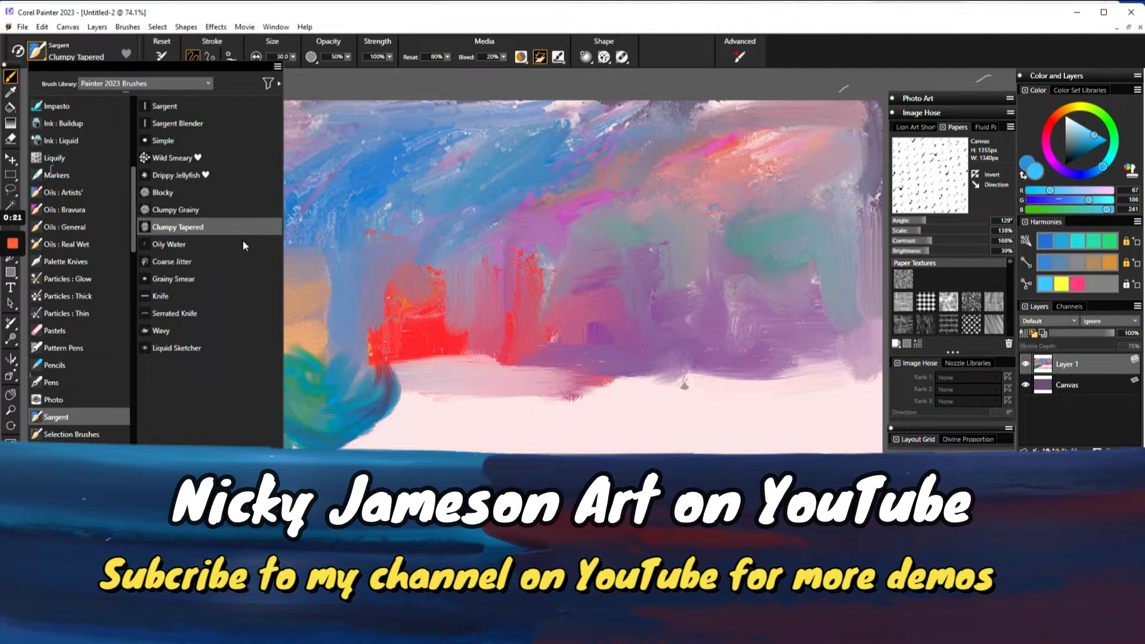
# - Select the Sargent Clumpy Tapered brush variant for the orange and teal swirls
pyautogui.click(177, 226)
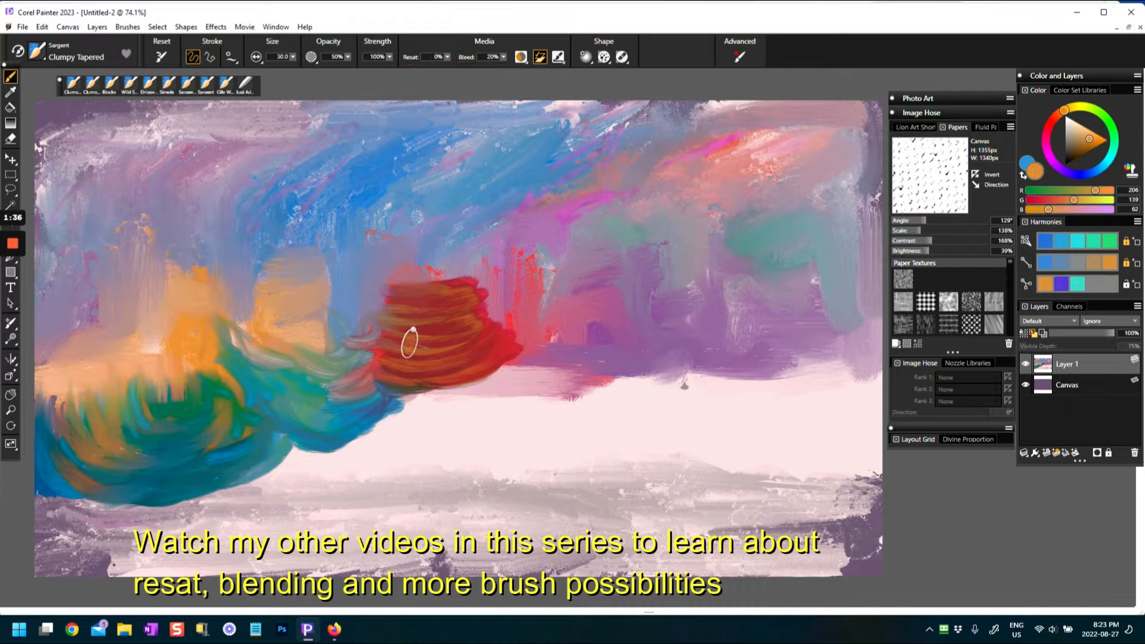
# - Swirl dark red strokes over the central red patch until it rounds into a ball
pyautogui.moveTo(416, 344); pyautogui.dragTo(357, 350)
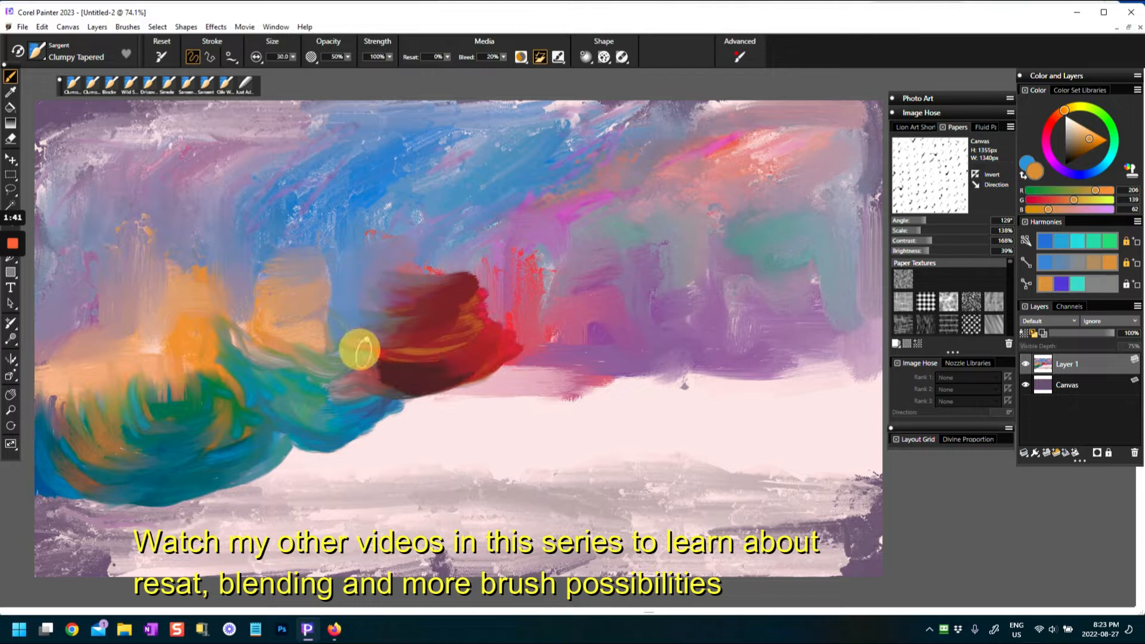
pyautogui.moveTo(357, 350); pyautogui.dragTo(475, 365)
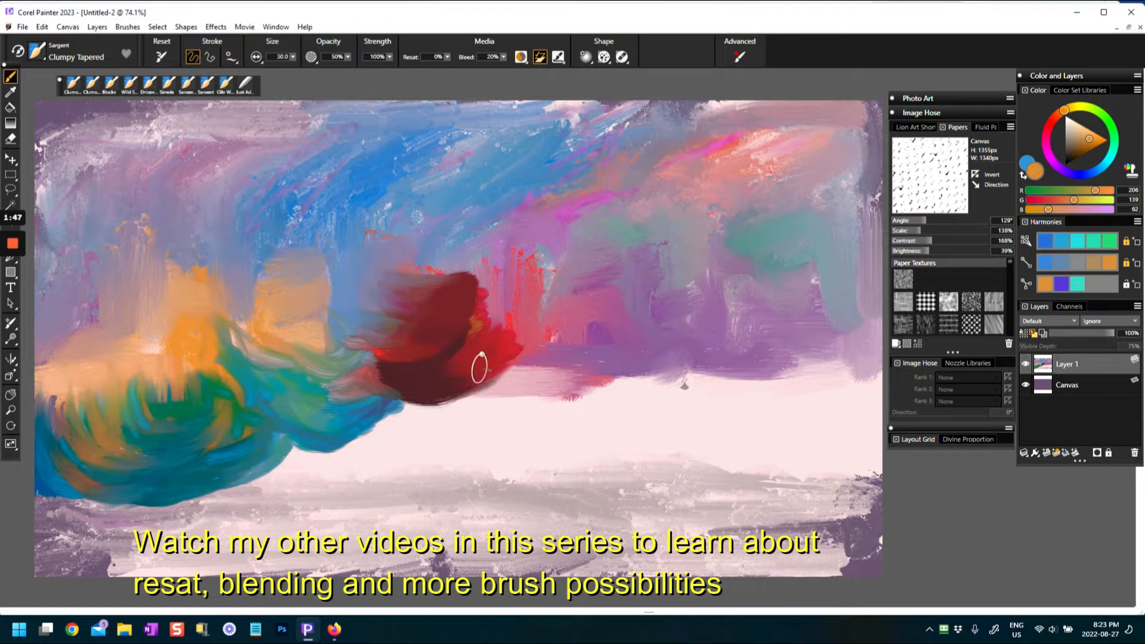
pyautogui.moveTo(478, 365); pyautogui.dragTo(454, 325)
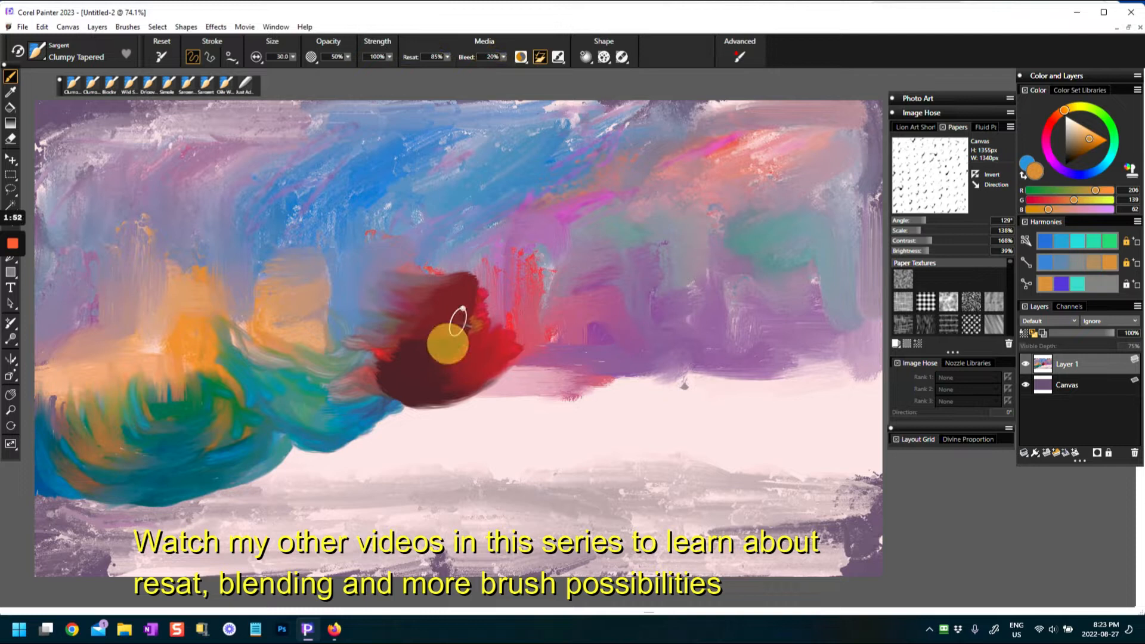
pyautogui.moveTo(453, 347); pyautogui.dragTo(454, 303)
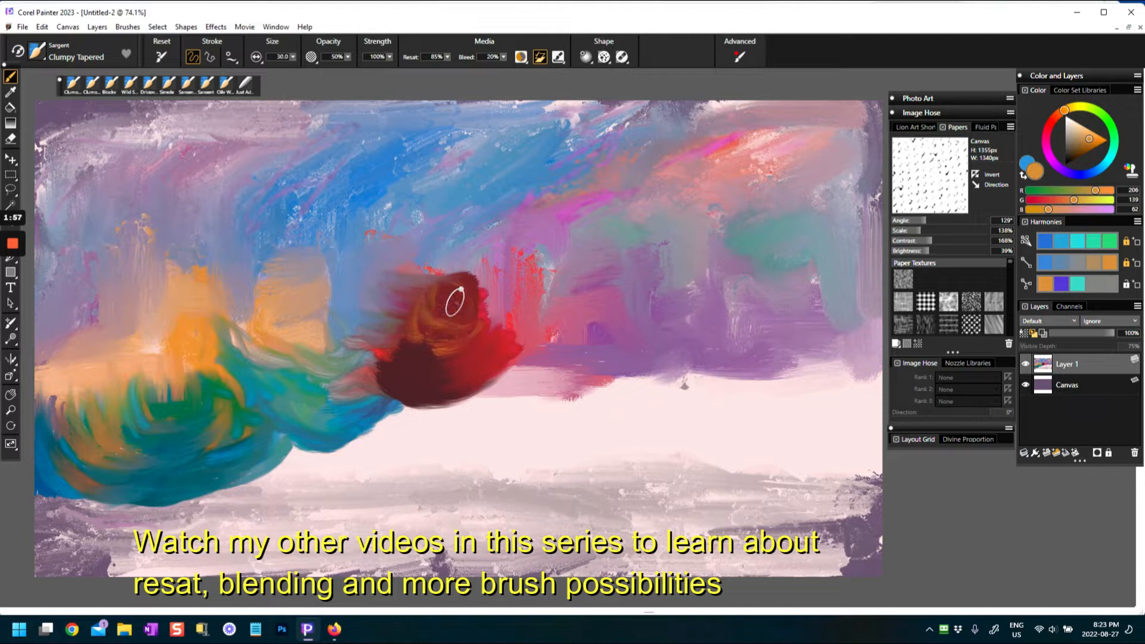
pyautogui.moveTo(453, 303); pyautogui.dragTo(423, 338)
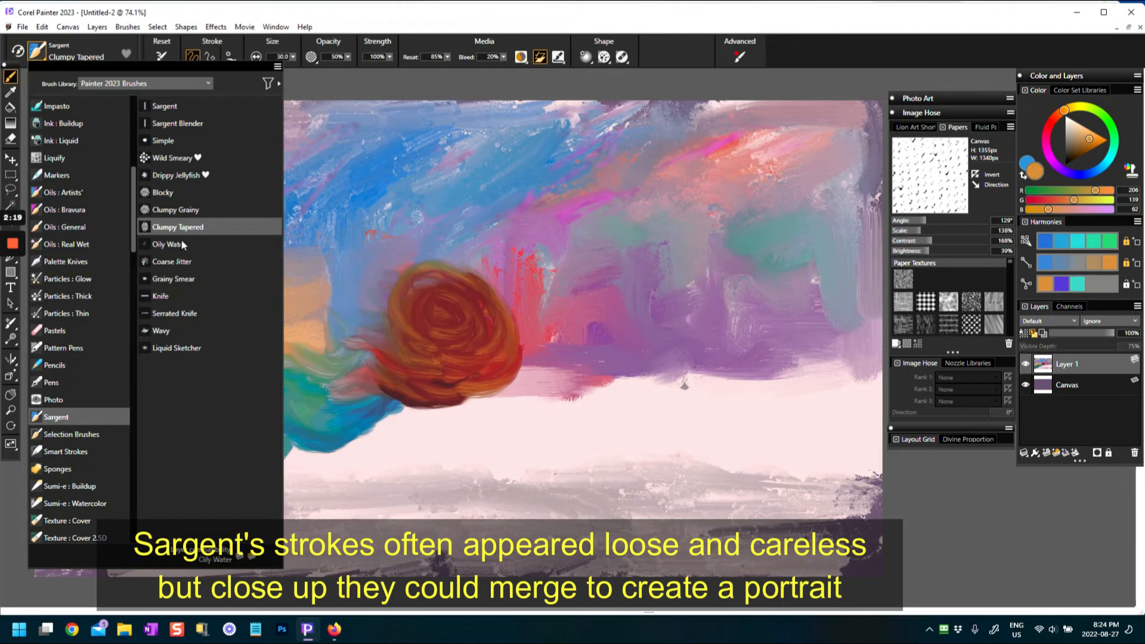
# - Select the Sargent Oily Water brush variant
pyautogui.click(167, 243)
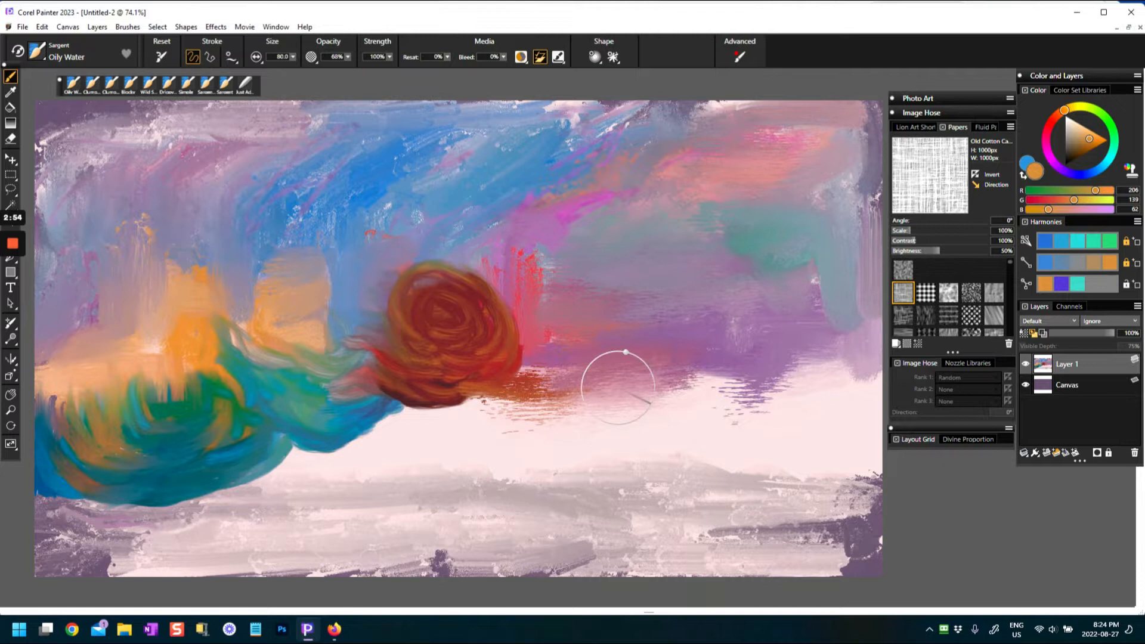
# - Smear watery horizontal streaks right of the red ball and through the left swirls
pyautogui.moveTo(623, 372); pyautogui.dragTo(372, 401)
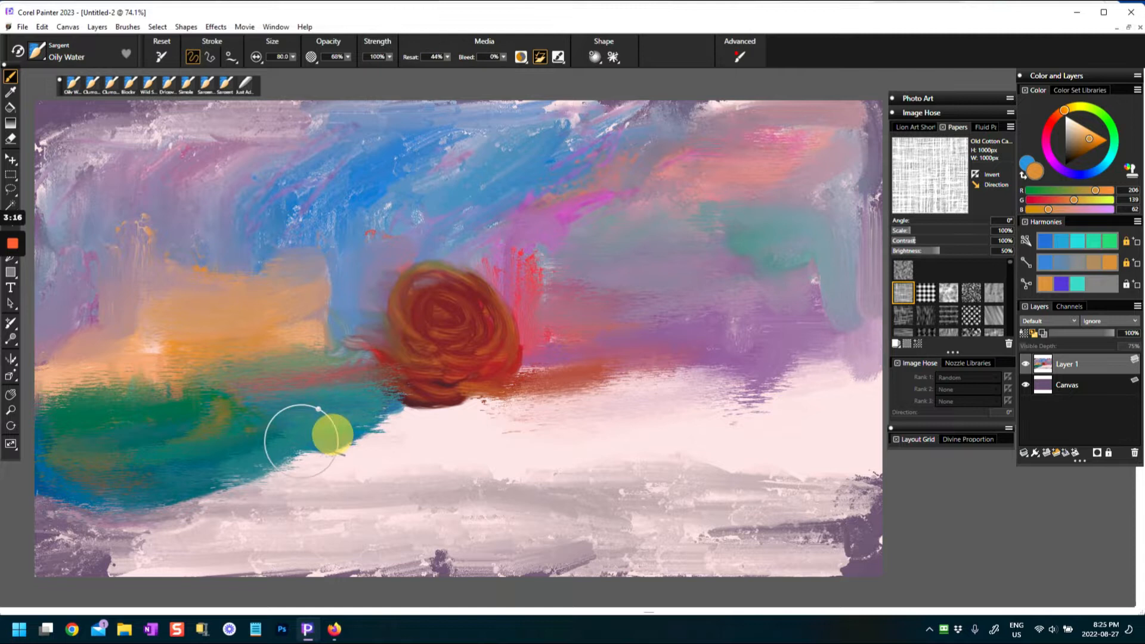
pyautogui.moveTo(333, 434); pyautogui.dragTo(265, 405)
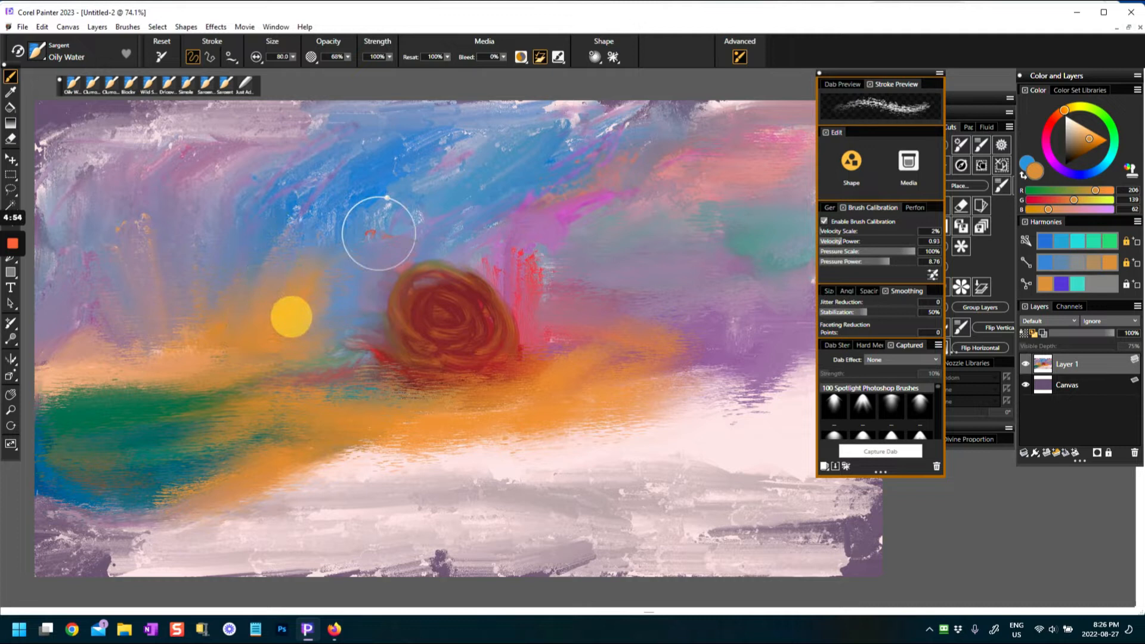
# - Blend Oily Water streaks through the sky above and right of the red ball
pyautogui.moveTo(379, 220); pyautogui.dragTo(278, 471)
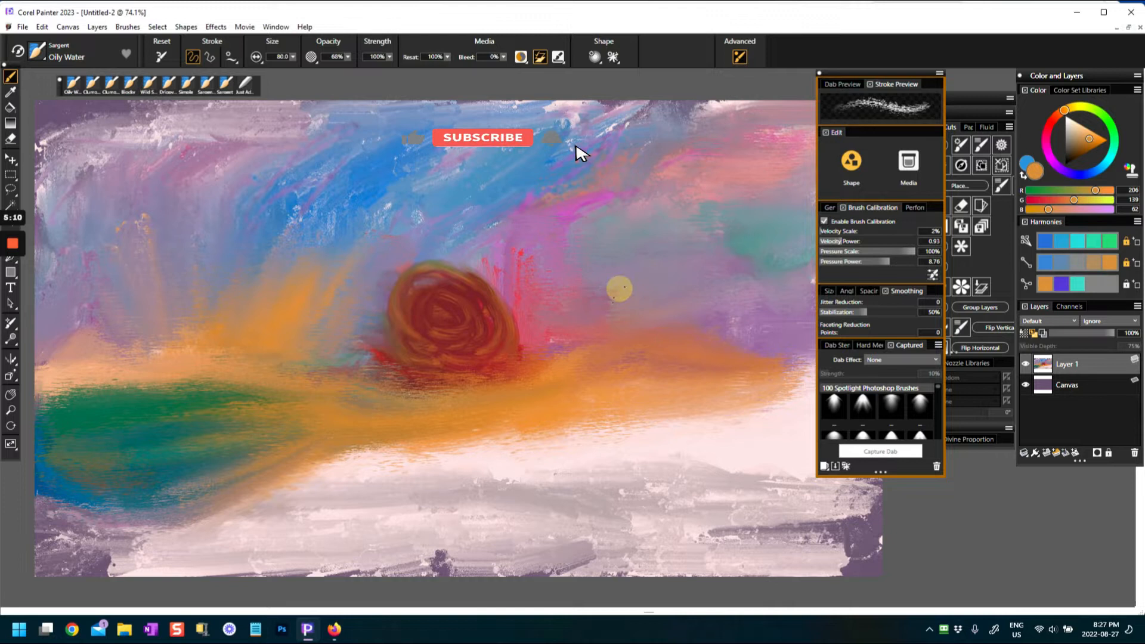
pyautogui.moveTo(619, 288); pyautogui.dragTo(687, 321)
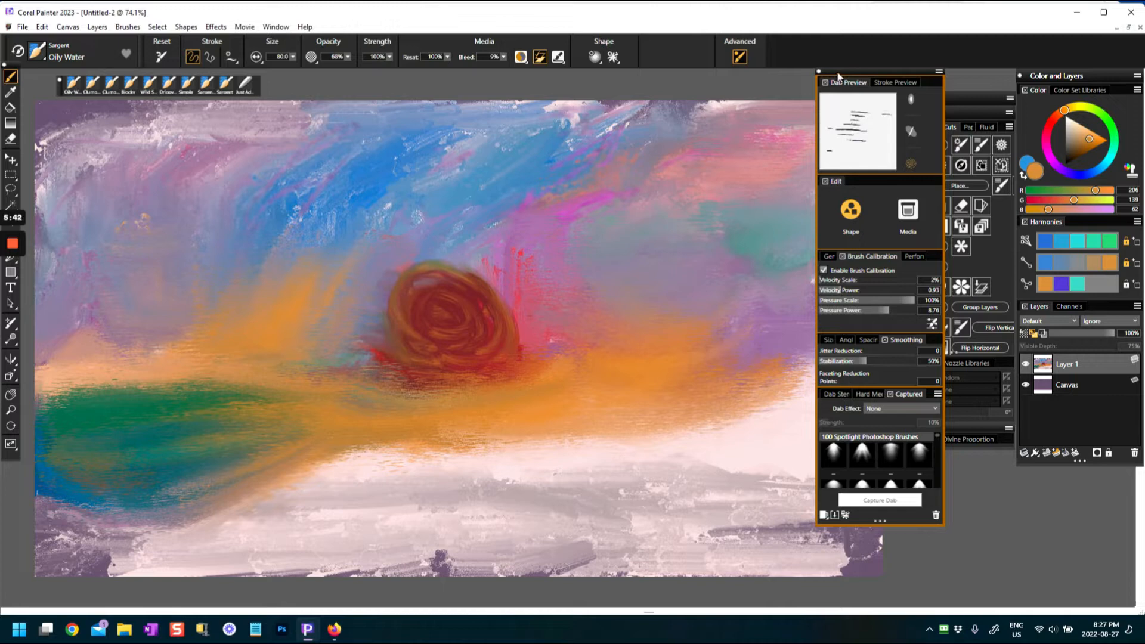
pyautogui.click(38, 51)
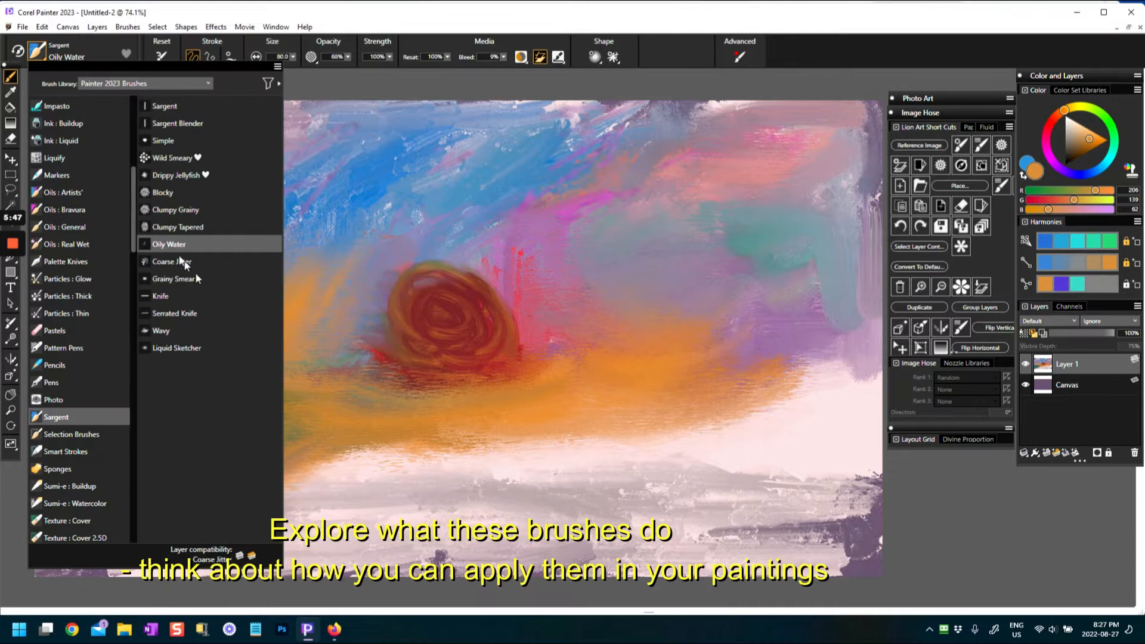
# - Select the Sargent Coarse Jitter brush variant
pyautogui.click(171, 261)
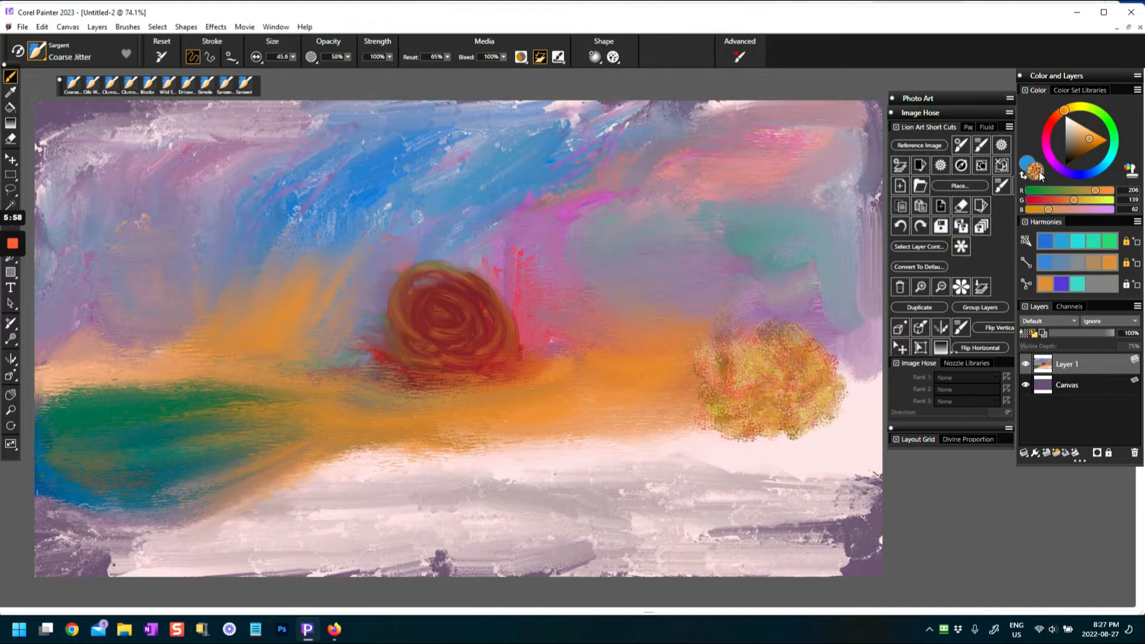
# - Dab cyan, bright green and grey-purple Coarse Jitter clumps along the horizon under the red swirl
pyautogui.click(658, 387)
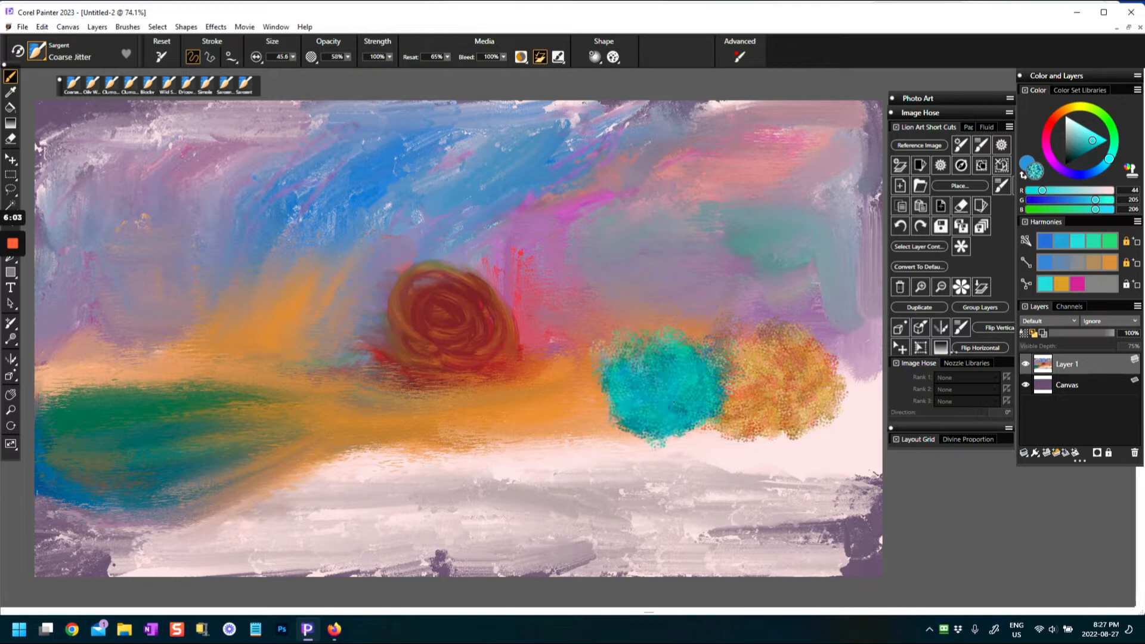
pyautogui.click(544, 398)
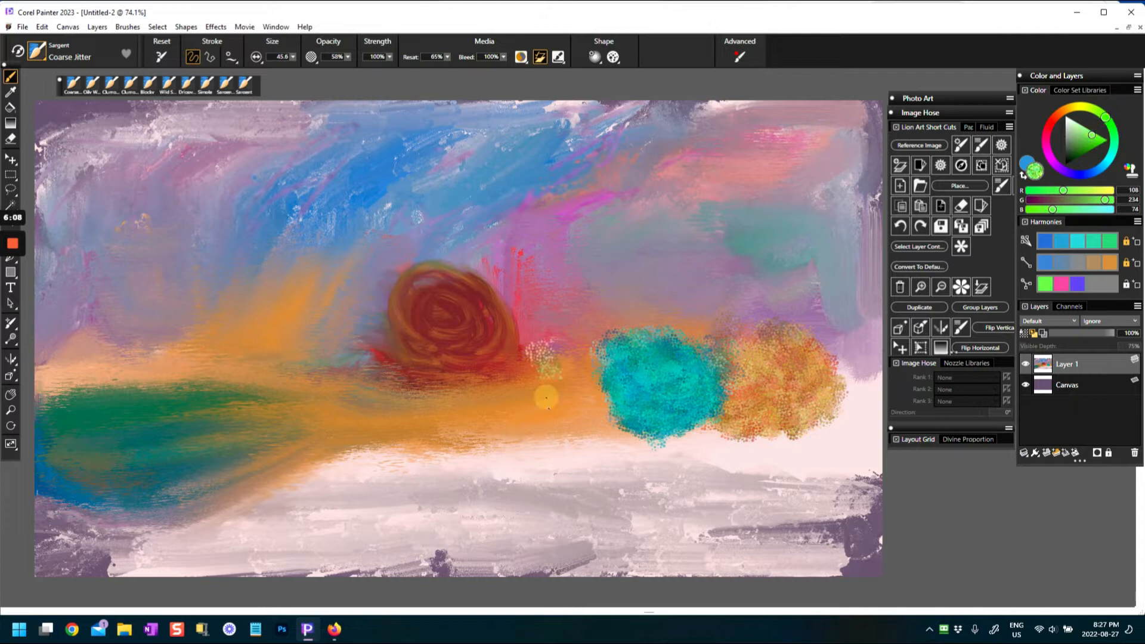
pyautogui.moveTo(555, 394); pyautogui.dragTo(585, 386)
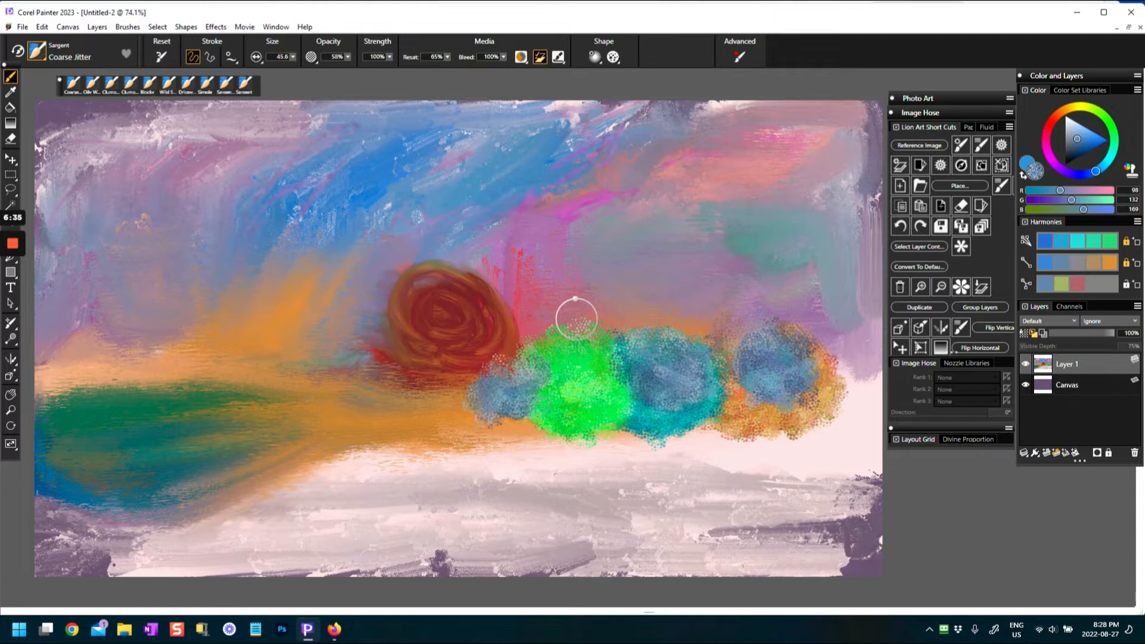
pyautogui.moveTo(577, 317); pyautogui.dragTo(451, 351)
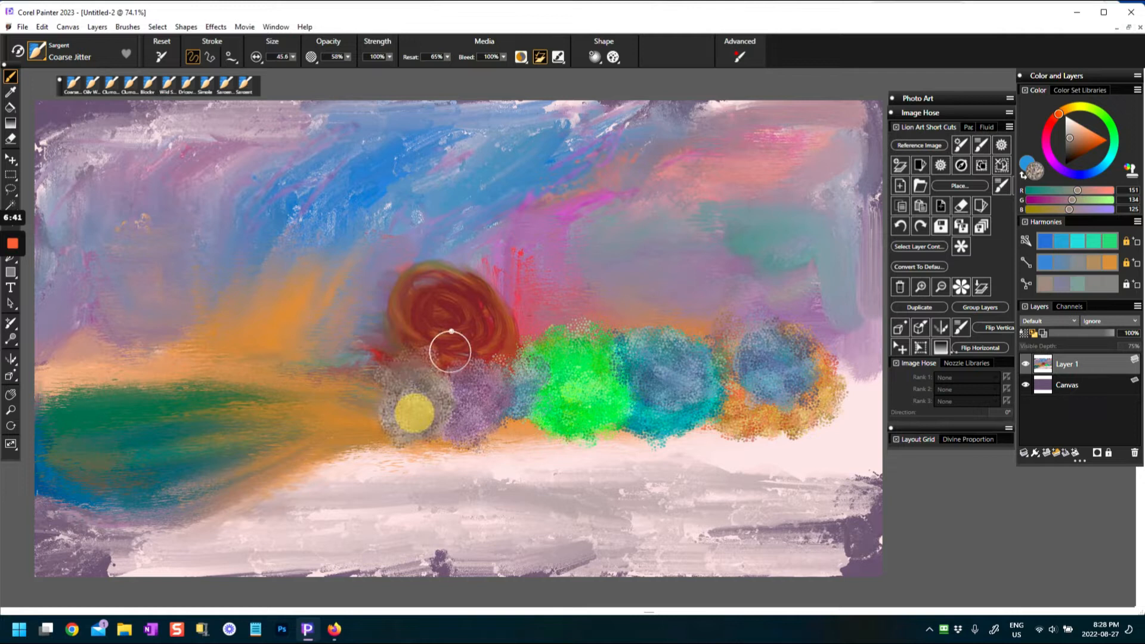
pyautogui.moveTo(450, 353); pyautogui.dragTo(287, 409)
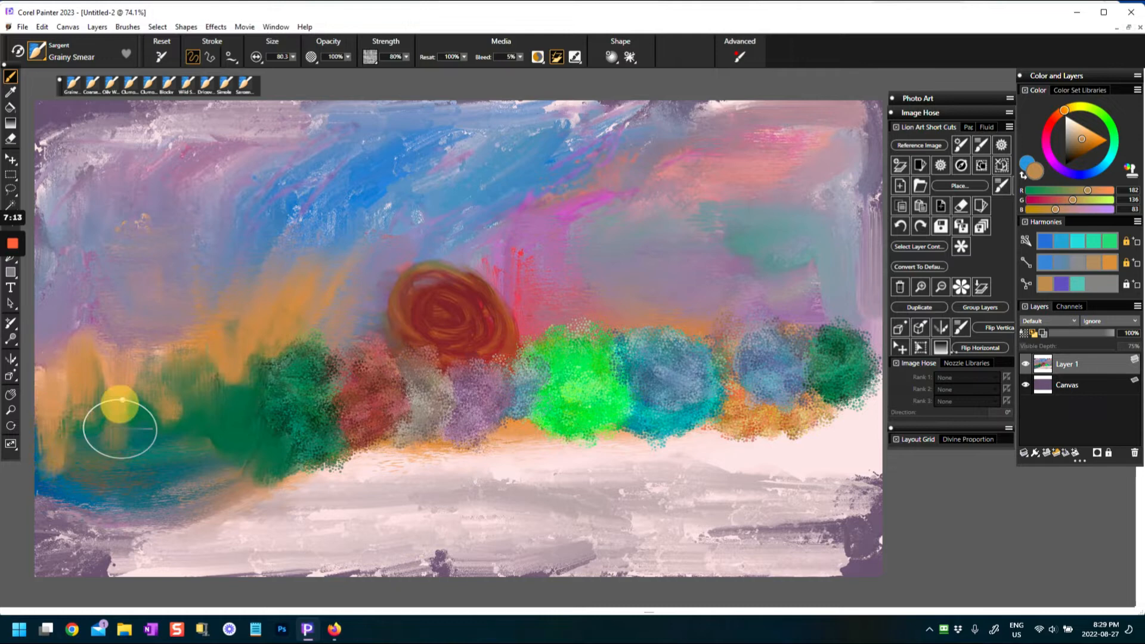
# - Smear dark green across the left side and bright green left of the red swirl
pyautogui.moveTo(120, 405); pyautogui.dragTo(230, 454)
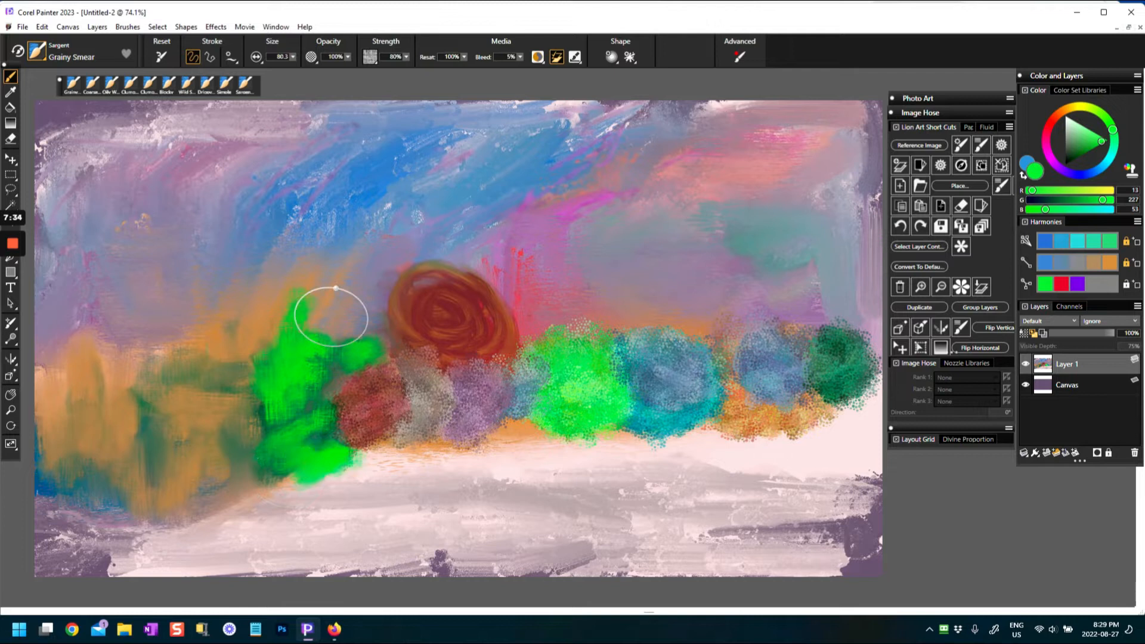
pyautogui.moveTo(333, 313); pyautogui.dragTo(402, 179)
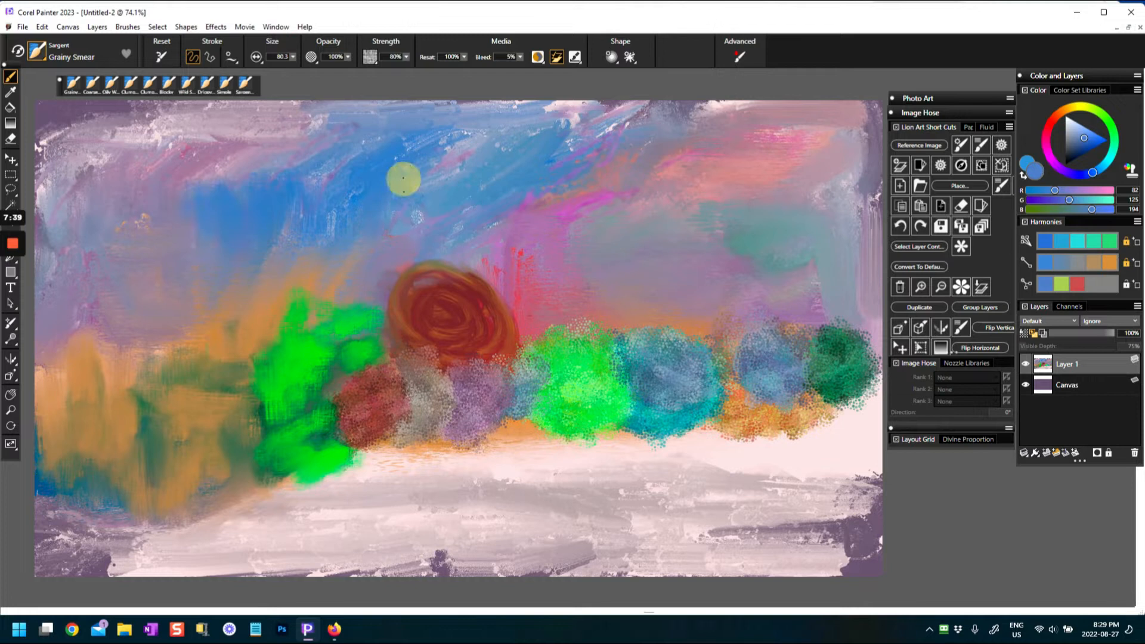
# - Smear blue streaks across the upper sky with Grainy Smear
pyautogui.moveTo(394, 182); pyautogui.dragTo(657, 168)
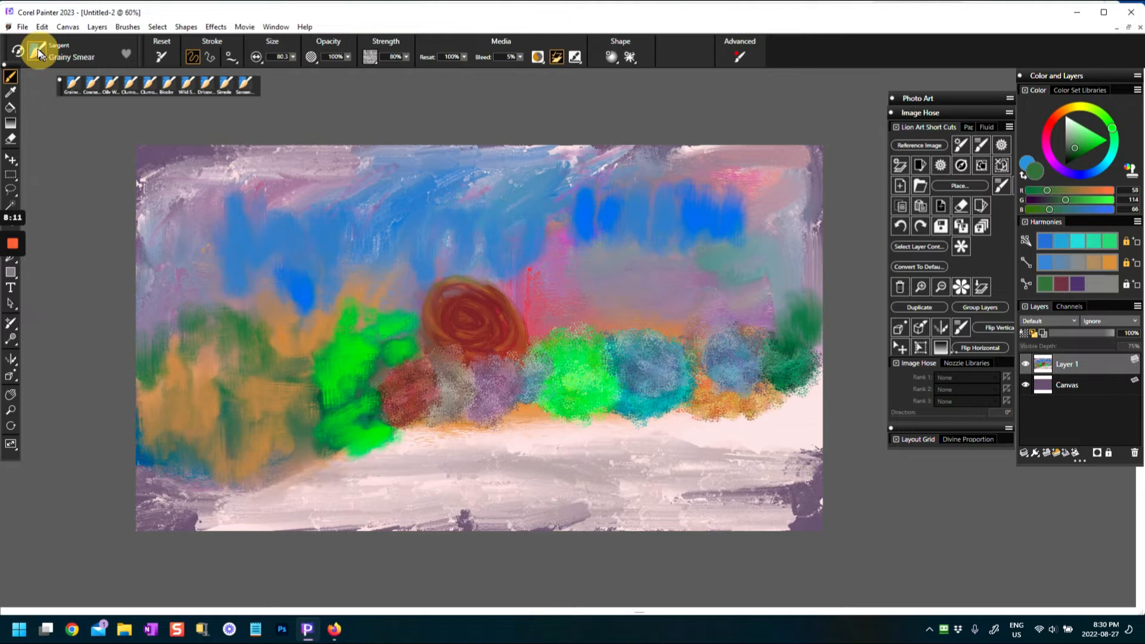
pyautogui.click(41, 51)
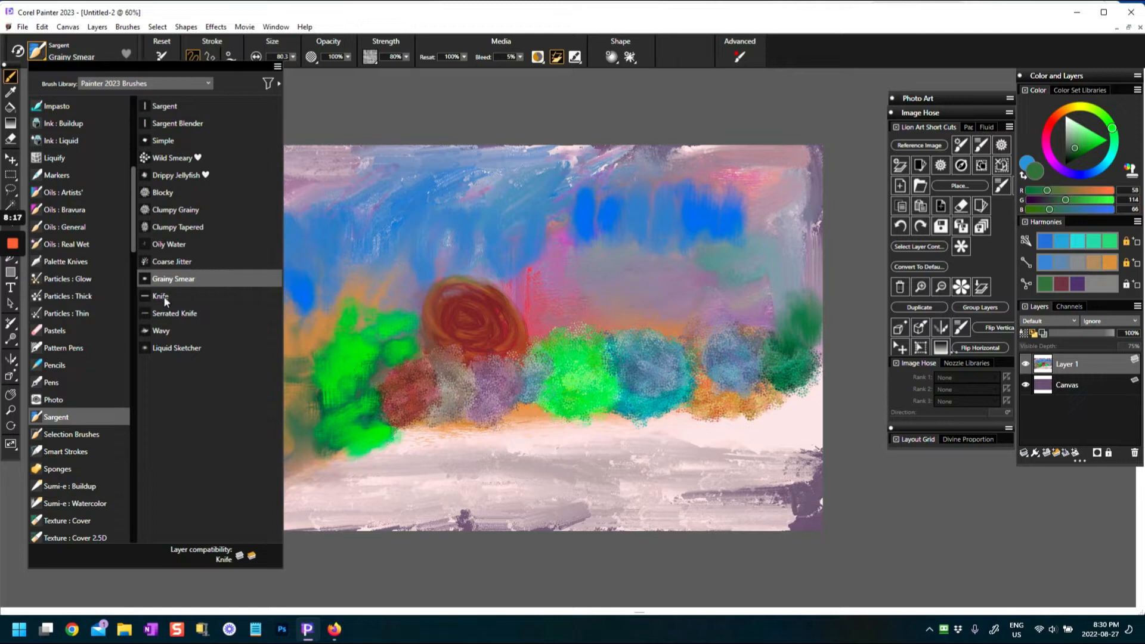
# - Select the Sargent Knife variant and scrape a dark green stroke at lower right
pyautogui.click(160, 296)
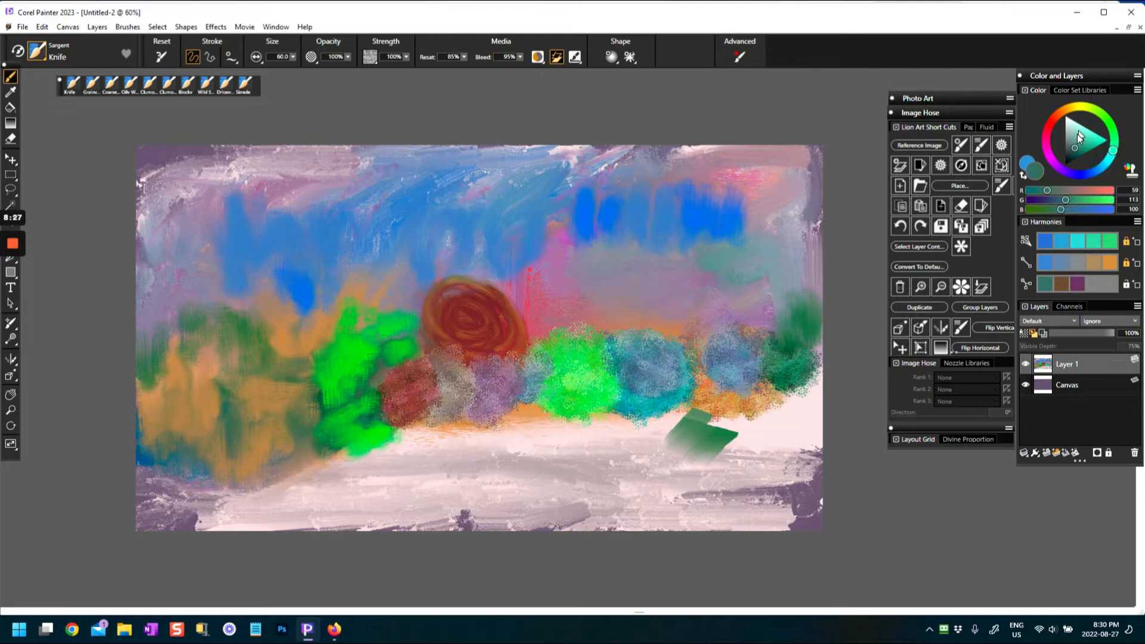
pyautogui.moveTo(723, 431); pyautogui.dragTo(657, 445)
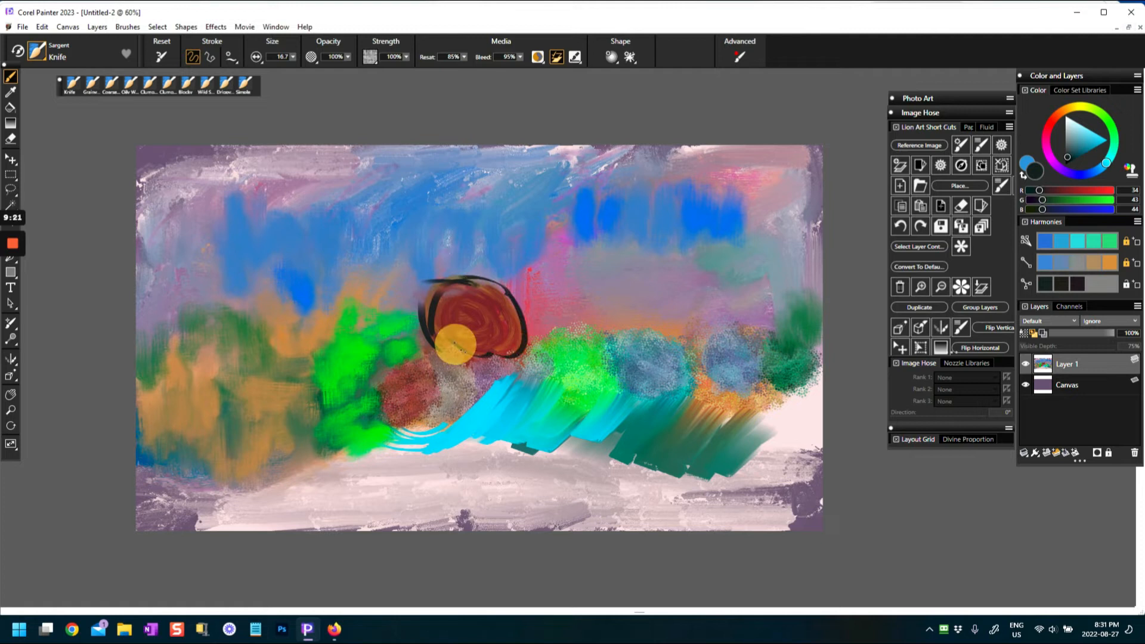
# - Draw dark knife outlines around the red swirl and green shapes, then smear them into the paint
pyautogui.moveTo(457, 343); pyautogui.dragTo(333, 354)
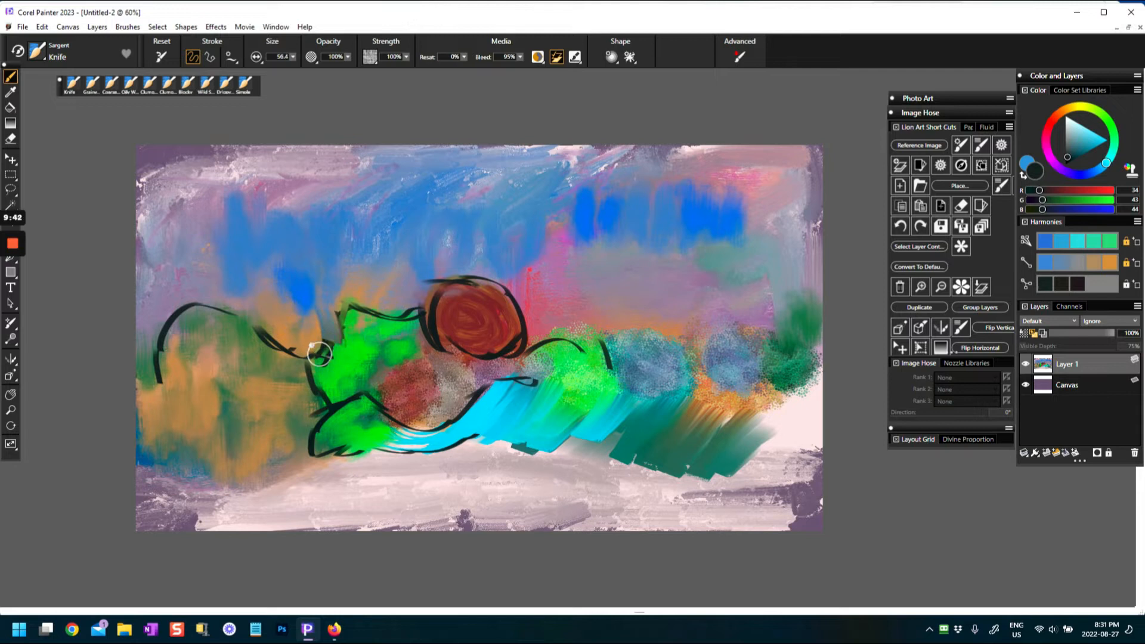
pyautogui.moveTo(321, 355); pyautogui.dragTo(208, 327)
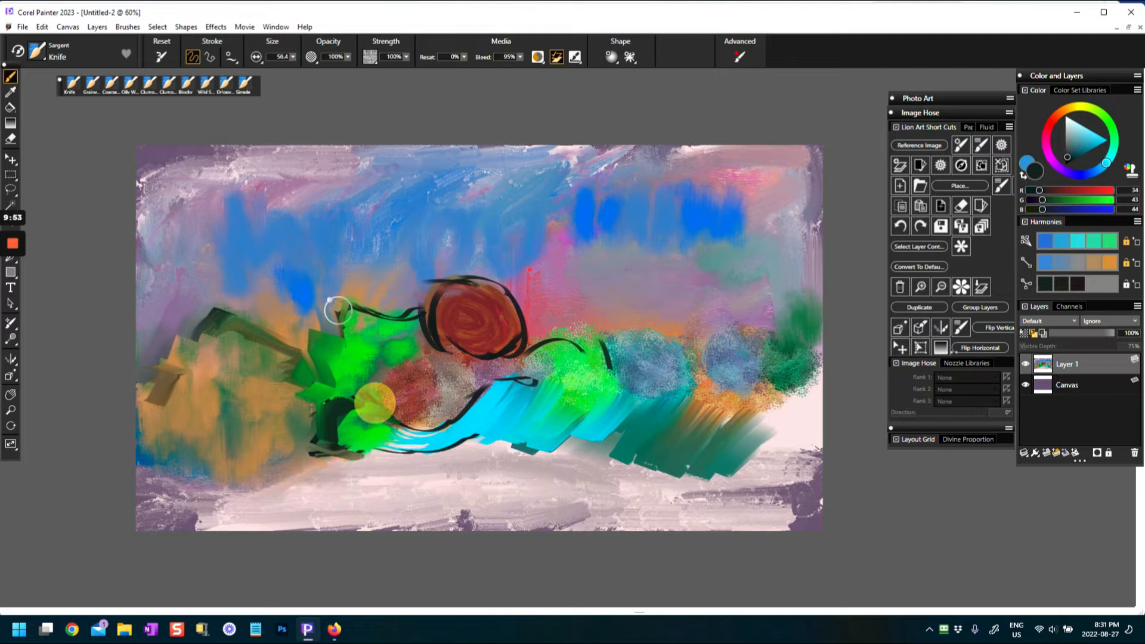
pyautogui.moveTo(340, 306); pyautogui.dragTo(478, 354)
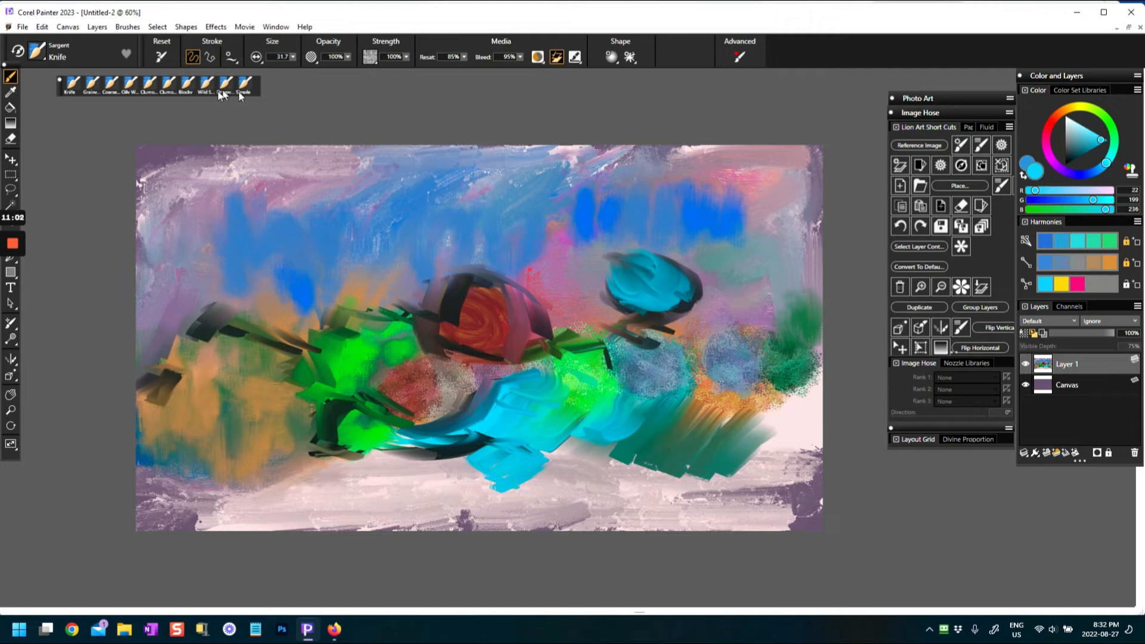
# - With the Serrated Knife, lay a mauve block beside the cyan patch and more blocks at right
pyautogui.click(243, 84)
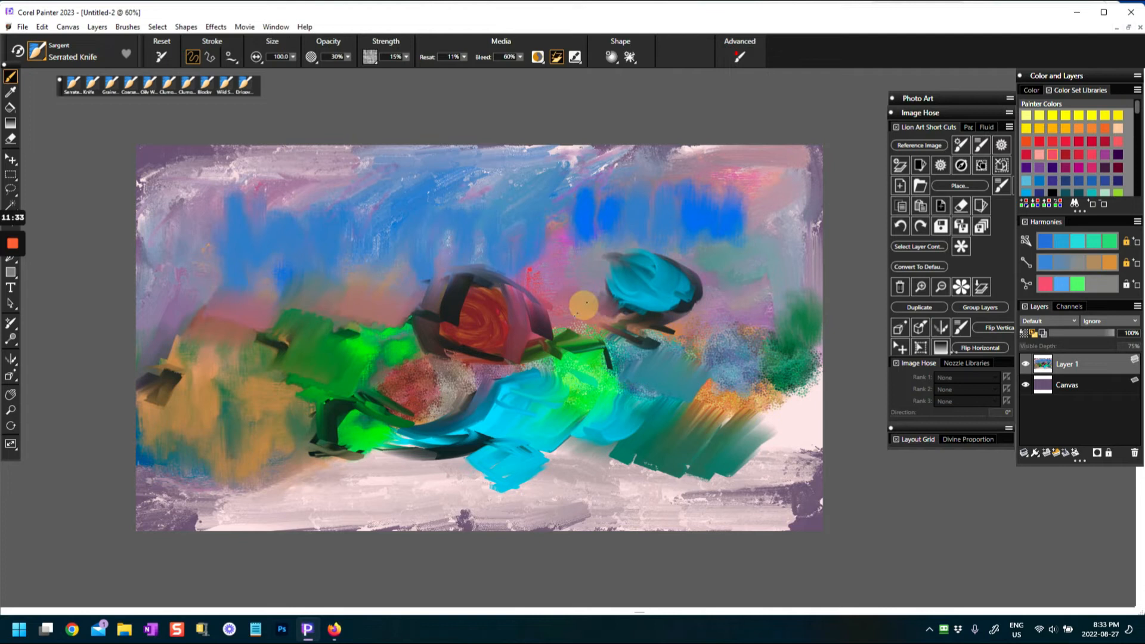
pyautogui.moveTo(584, 307); pyautogui.dragTo(701, 340)
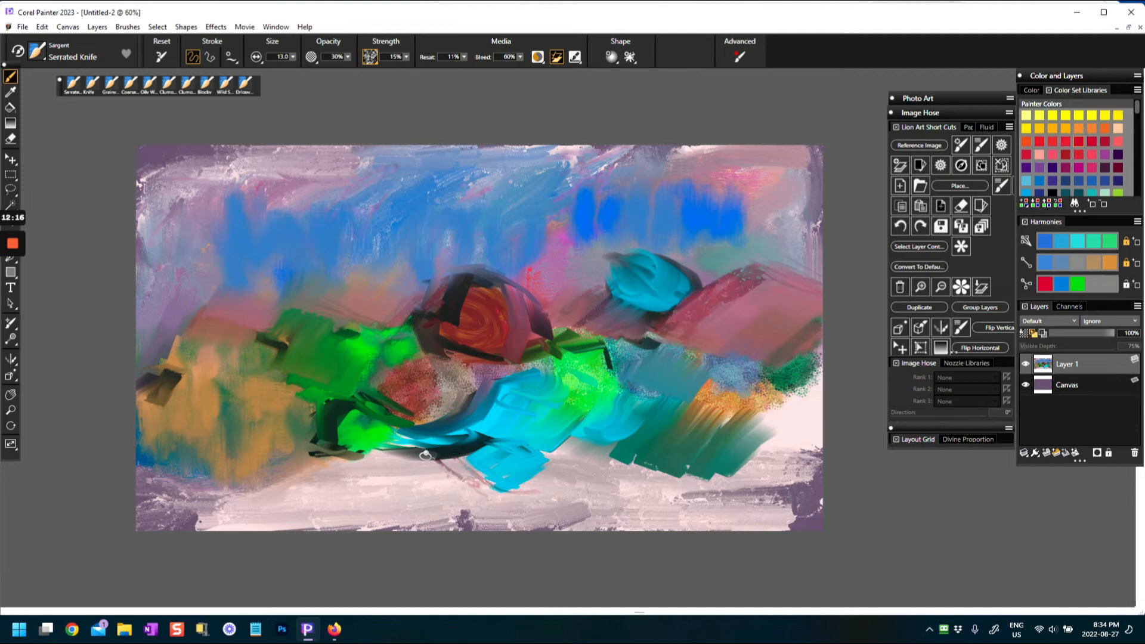
pyautogui.moveTo(427, 457); pyautogui.dragTo(409, 479)
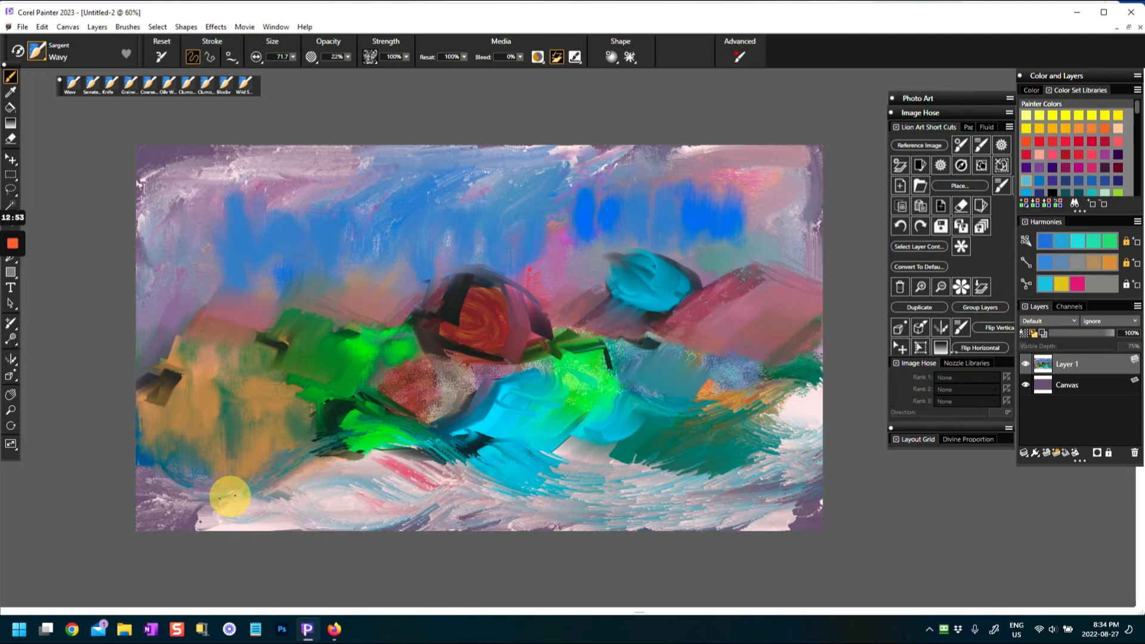
# - Sweep wavy blue-and-white swirls across the whole bottom of the canvas
pyautogui.moveTo(230, 496); pyautogui.dragTo(530, 460)
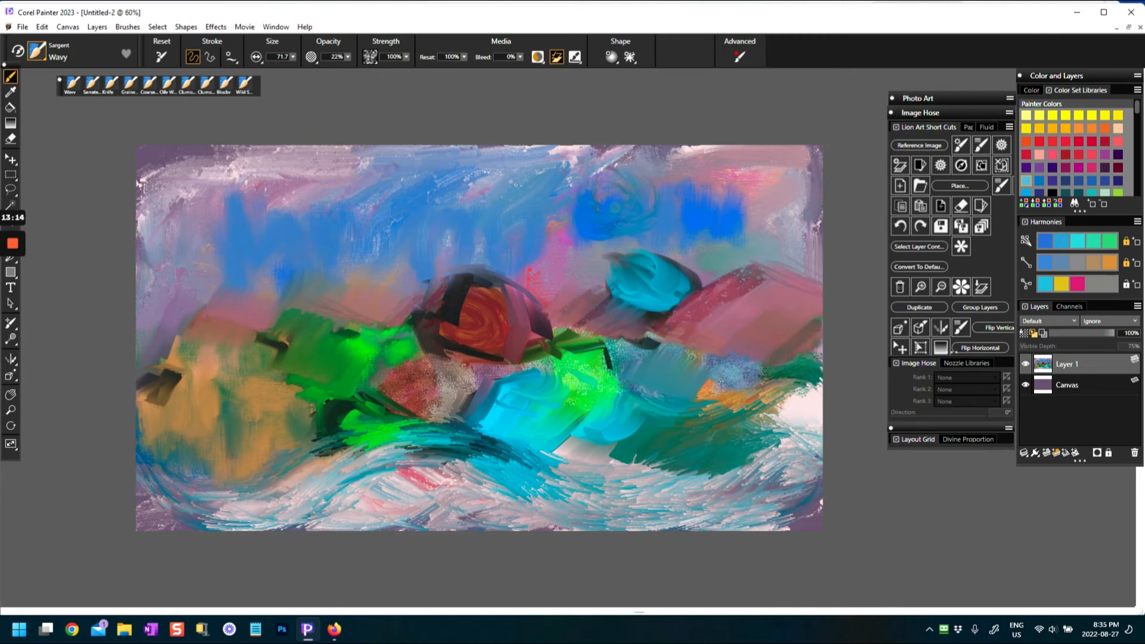
pyautogui.click(38, 53)
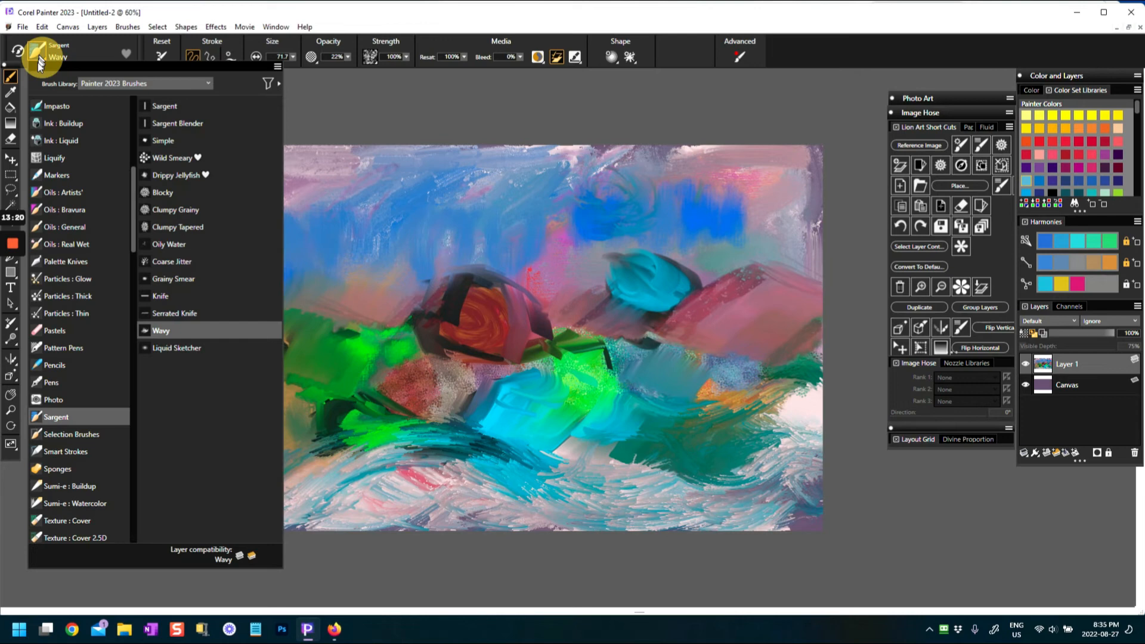
# - With Liquid Sketcher, streak red across the right side and blue over the cyan patch
pyautogui.click(177, 347)
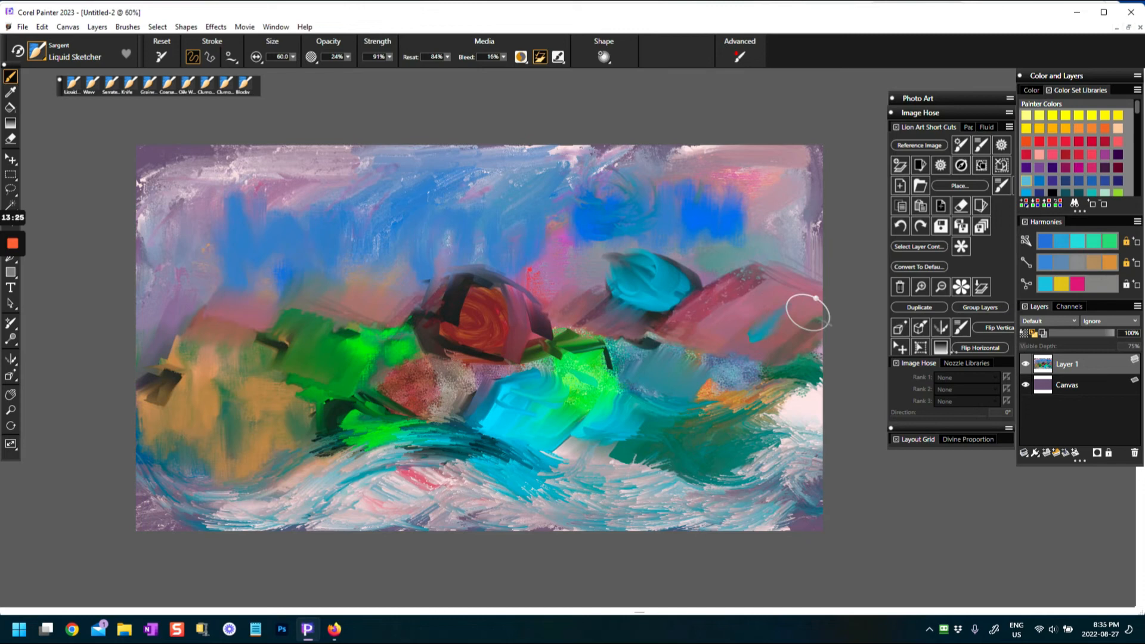
pyautogui.moveTo(807, 312); pyautogui.dragTo(767, 306)
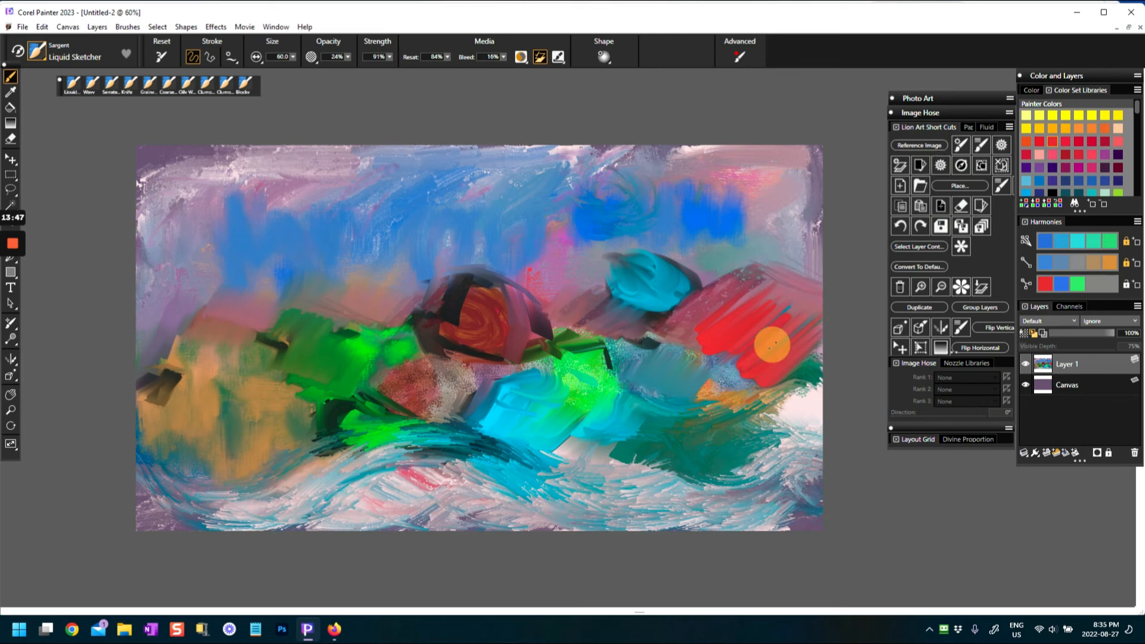
pyautogui.moveTo(771, 347); pyautogui.dragTo(661, 276)
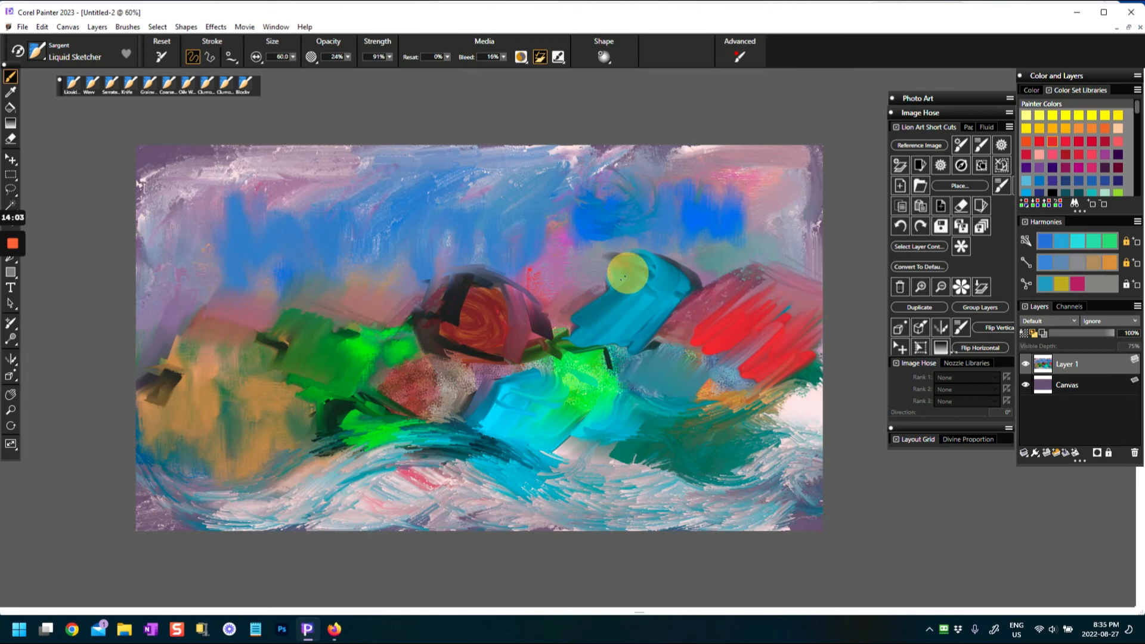
# - Extend teal streaks at upper middle, long red streaks rightward, and dark streaks through the bottom swirls
pyautogui.moveTo(624, 275); pyautogui.dragTo(592, 306)
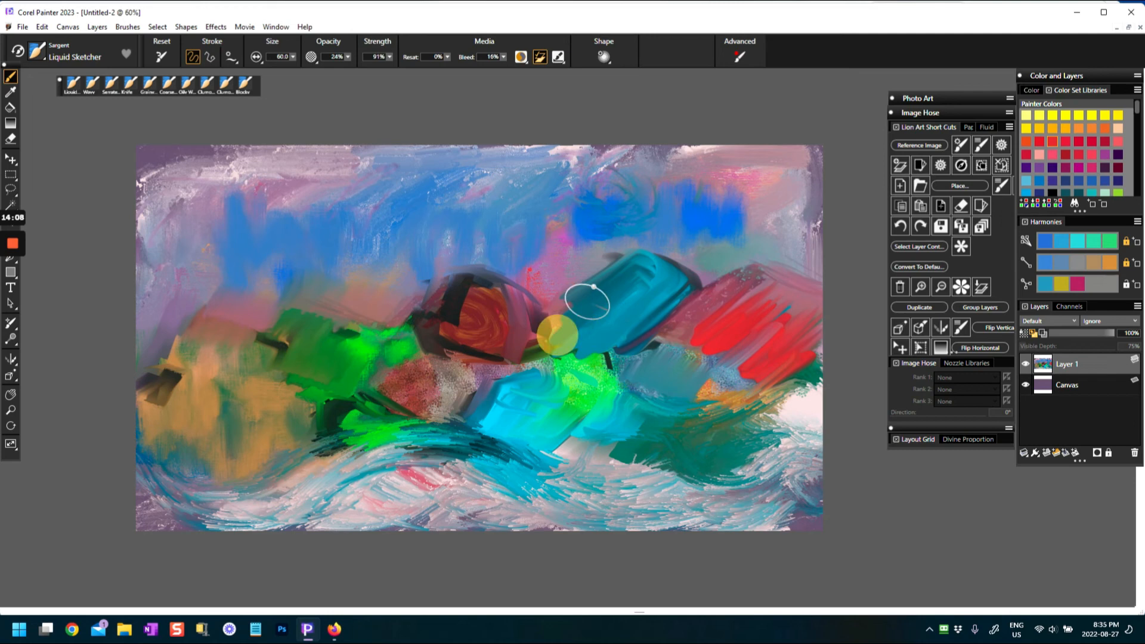
pyautogui.moveTo(585, 307); pyautogui.dragTo(811, 354)
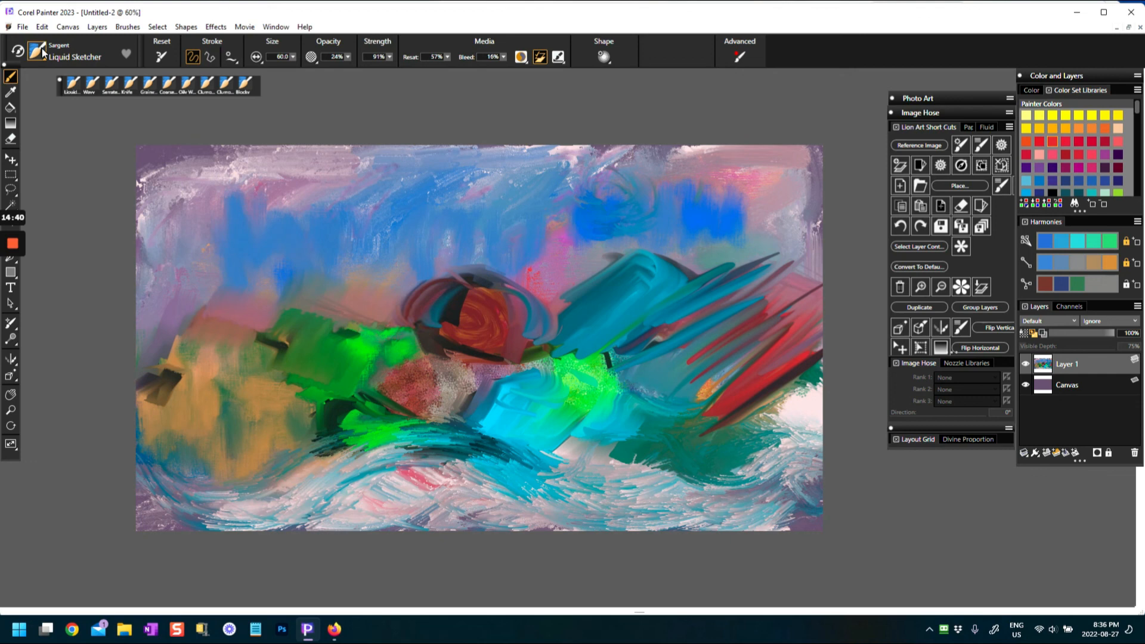
pyautogui.moveTo(420, 314); pyautogui.dragTo(578, 485)
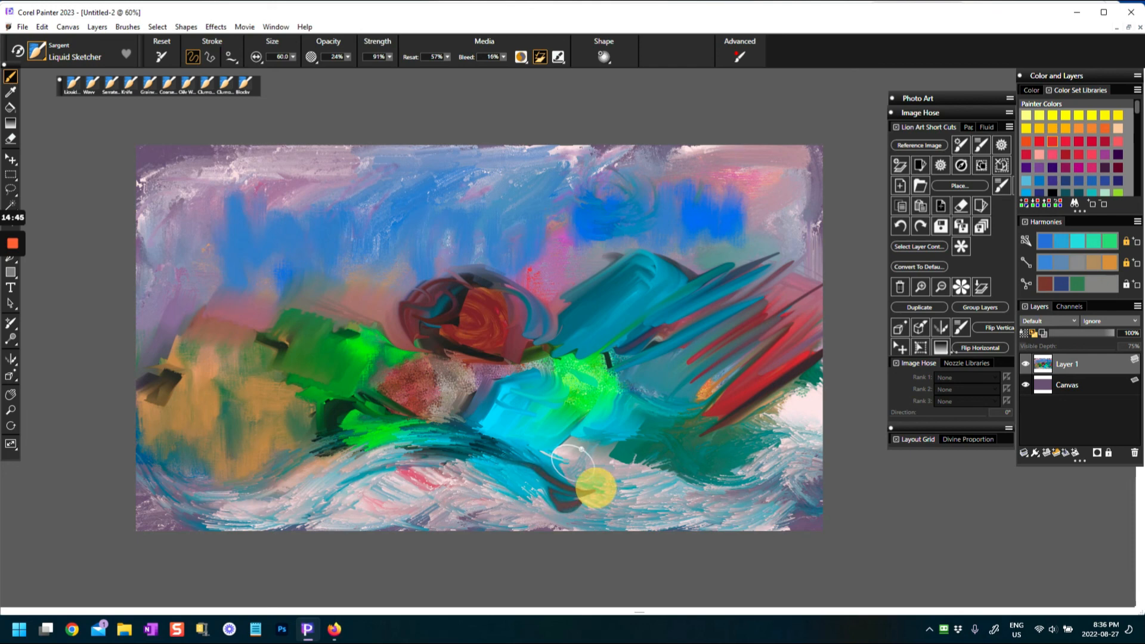